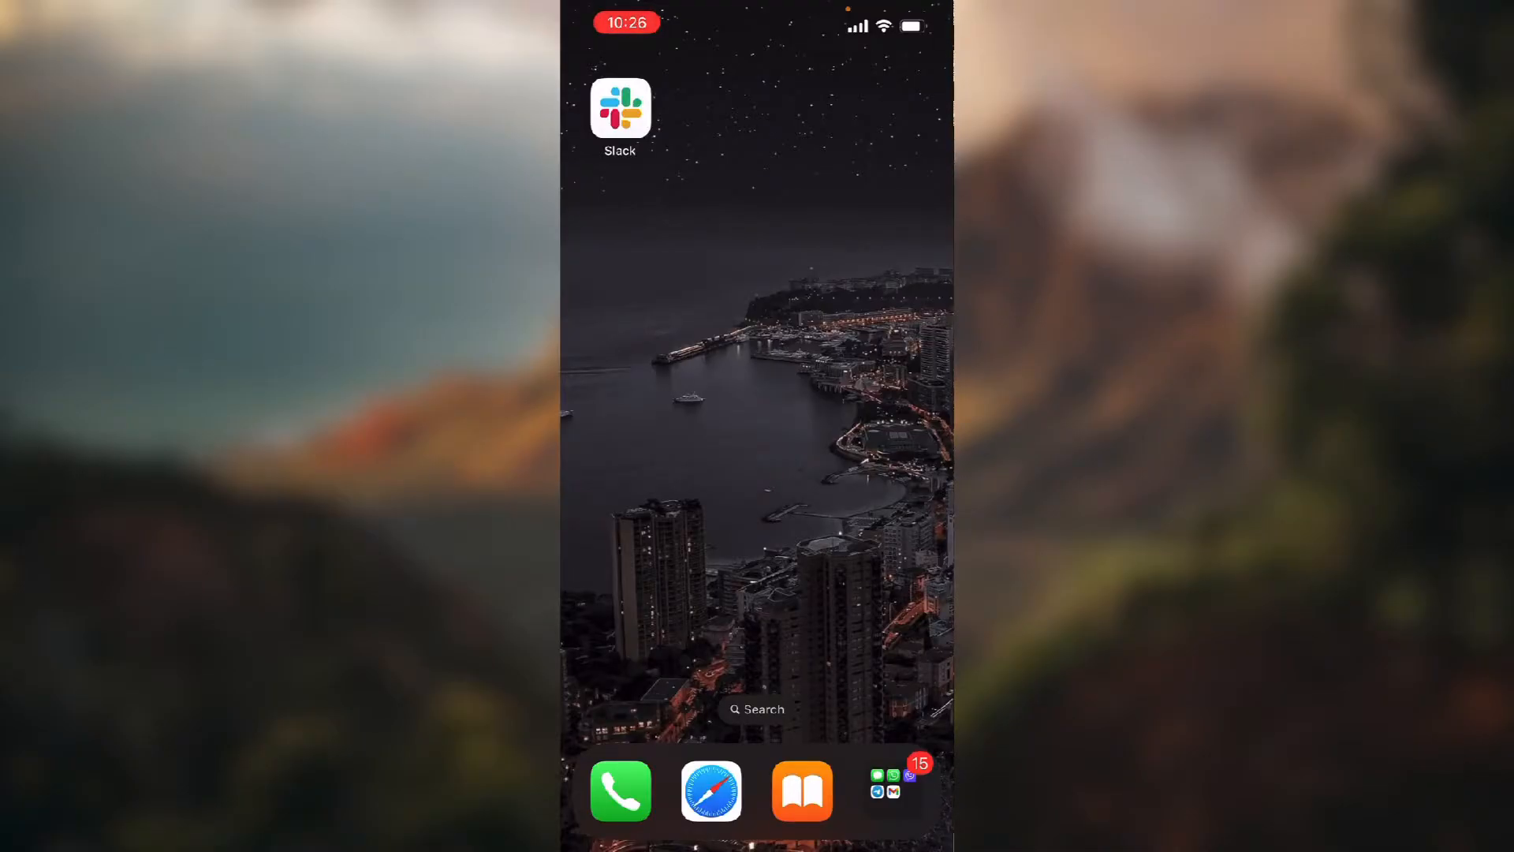
Step: Launch Slack to the Test workspace home
click(619, 109)
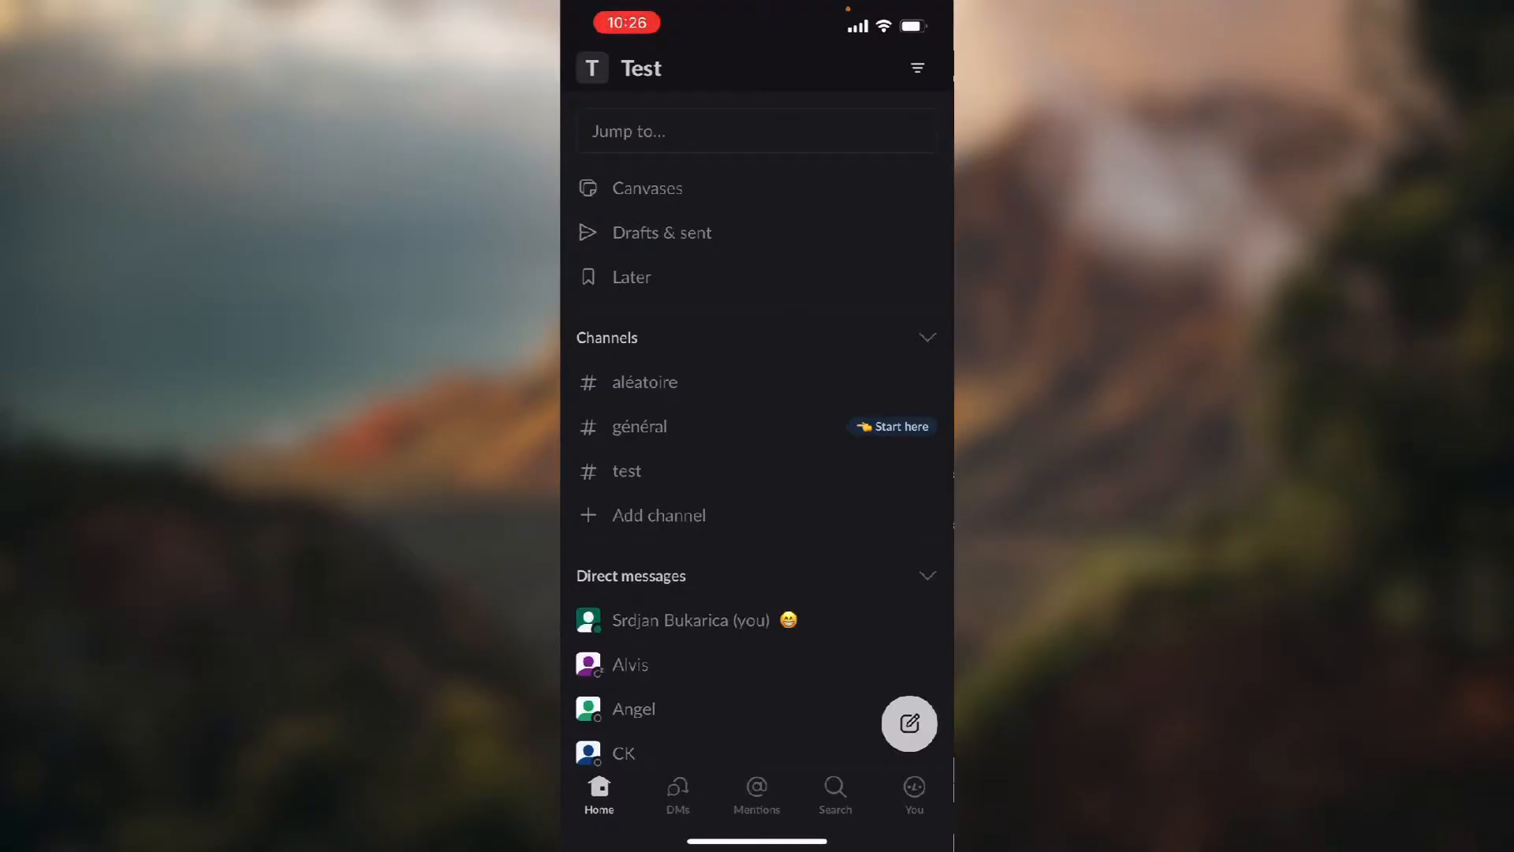
Step: Go to the You profile tab and open Preferences
click(913, 791)
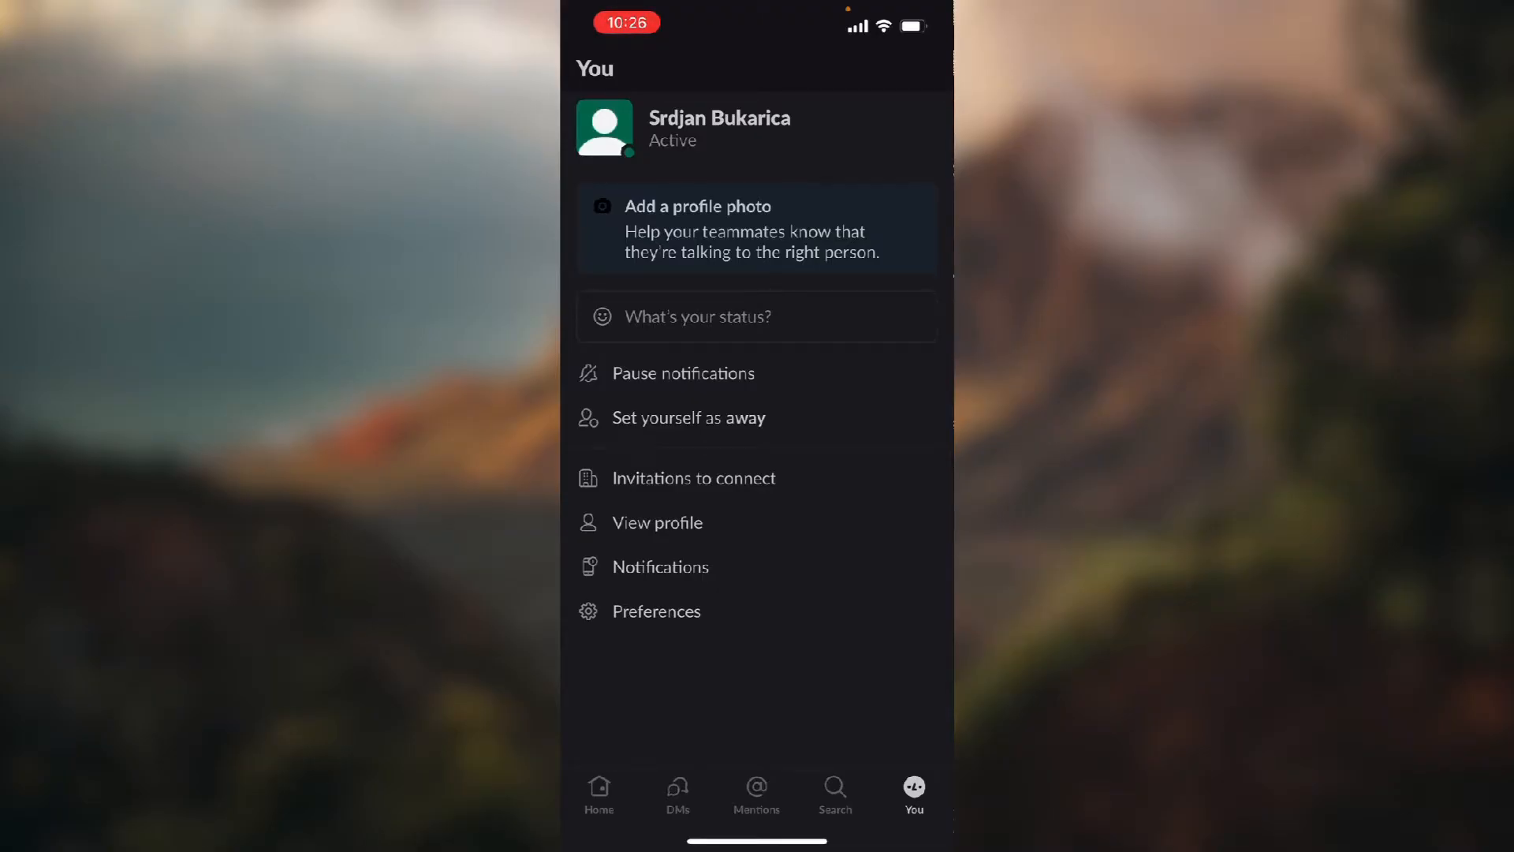
click(657, 611)
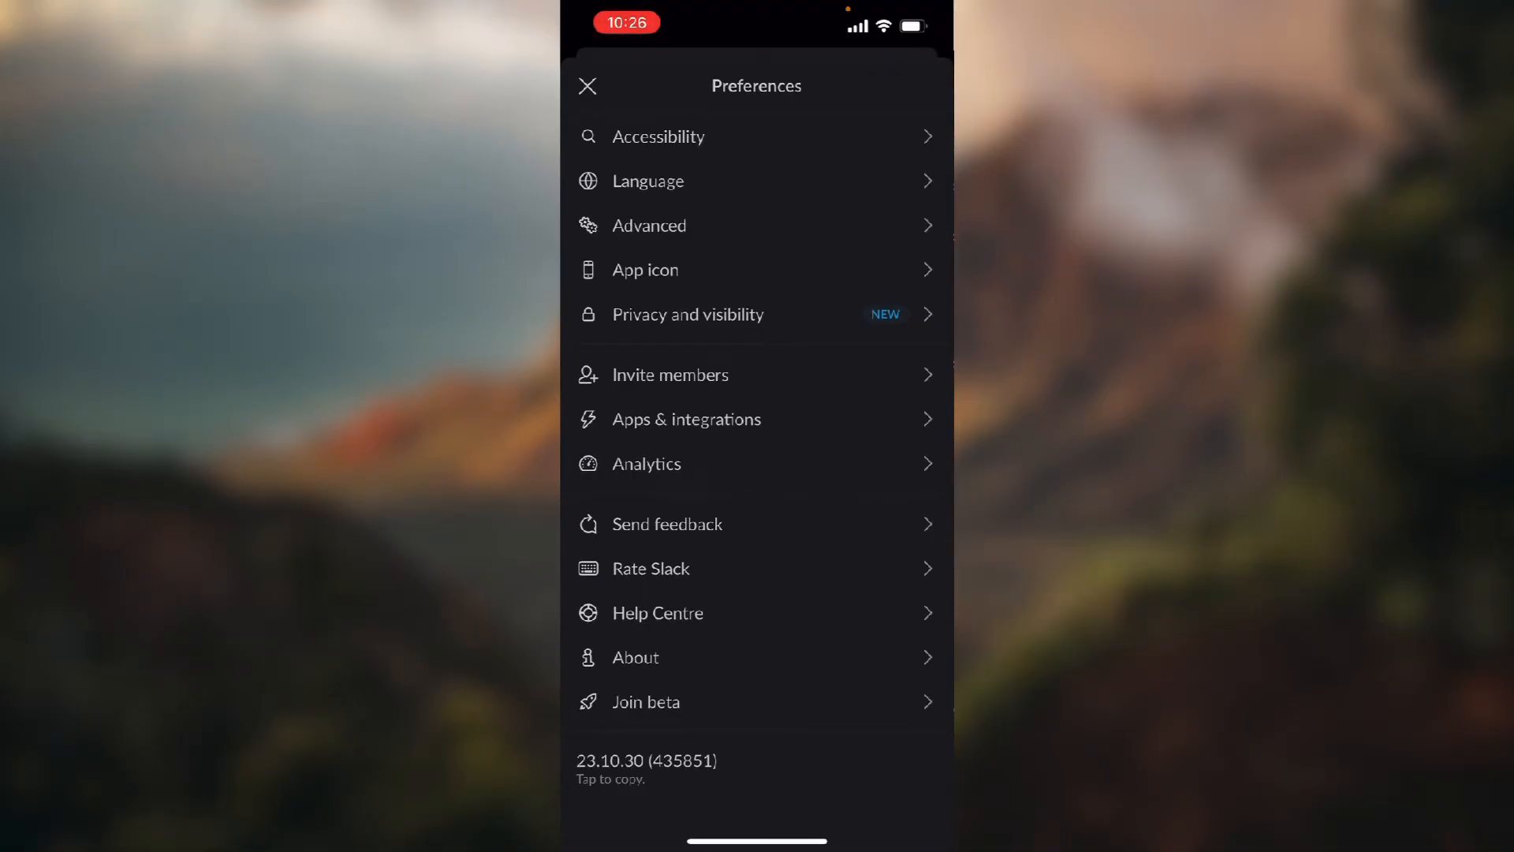
Step: Open Advanced settings and scroll down to Account settings
click(650, 225)
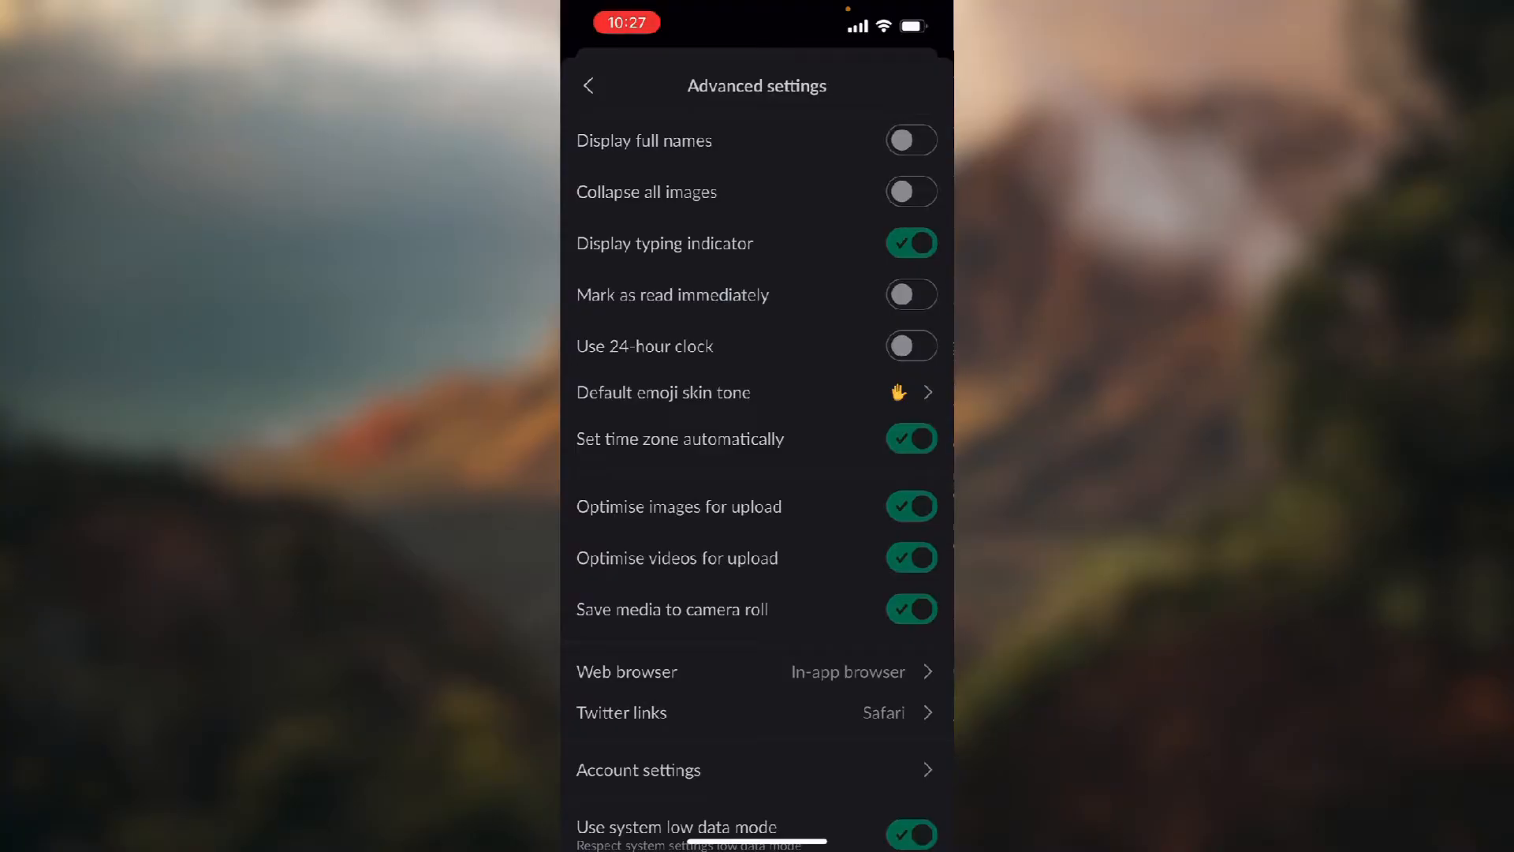
scroll(down, 3)
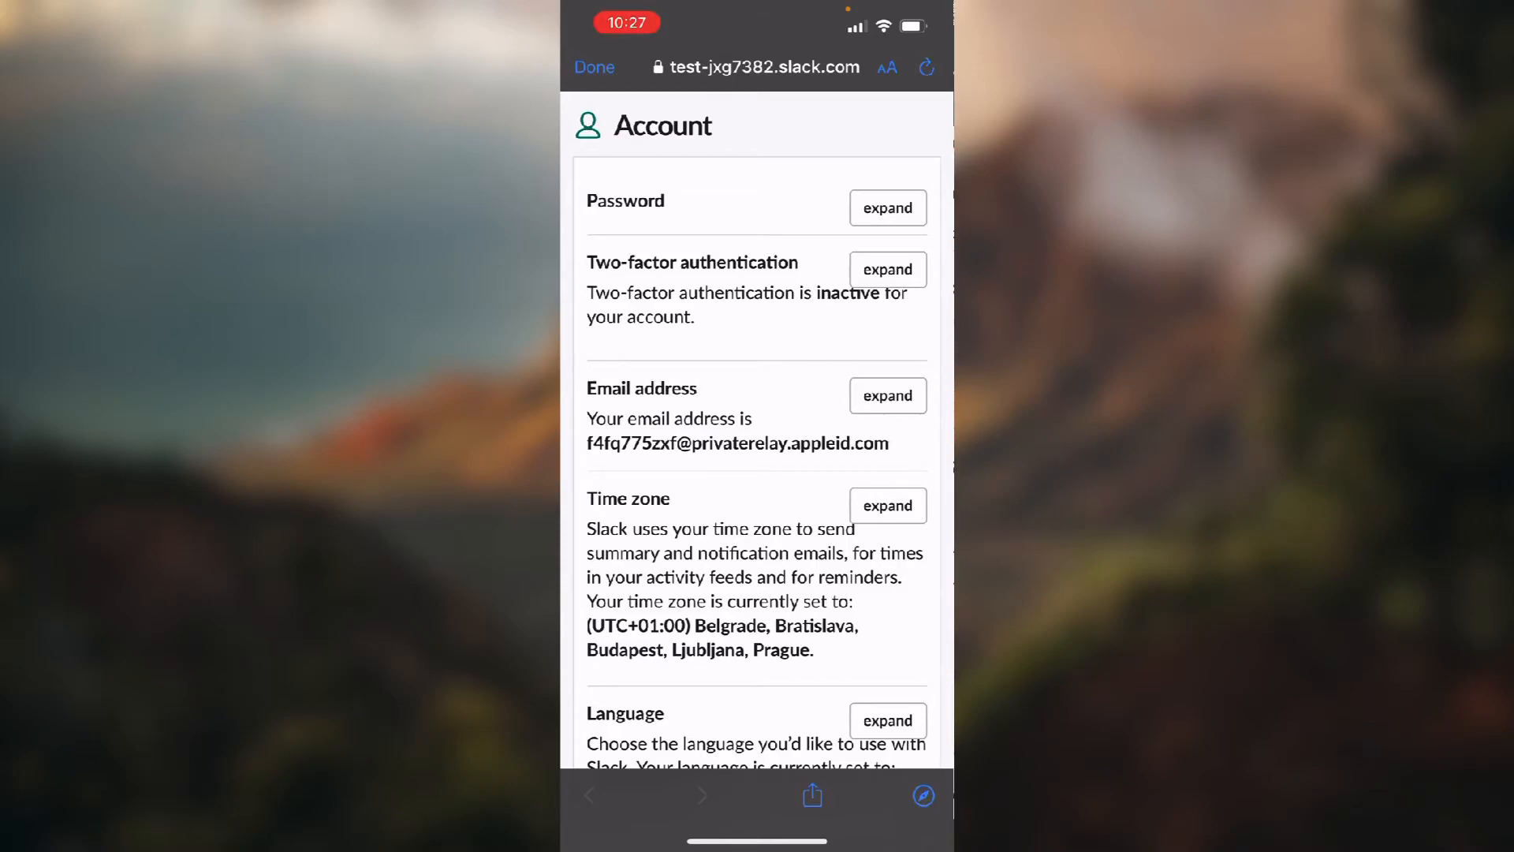
Step: Expand the Two-factor authentication section and begin its setup
click(885, 269)
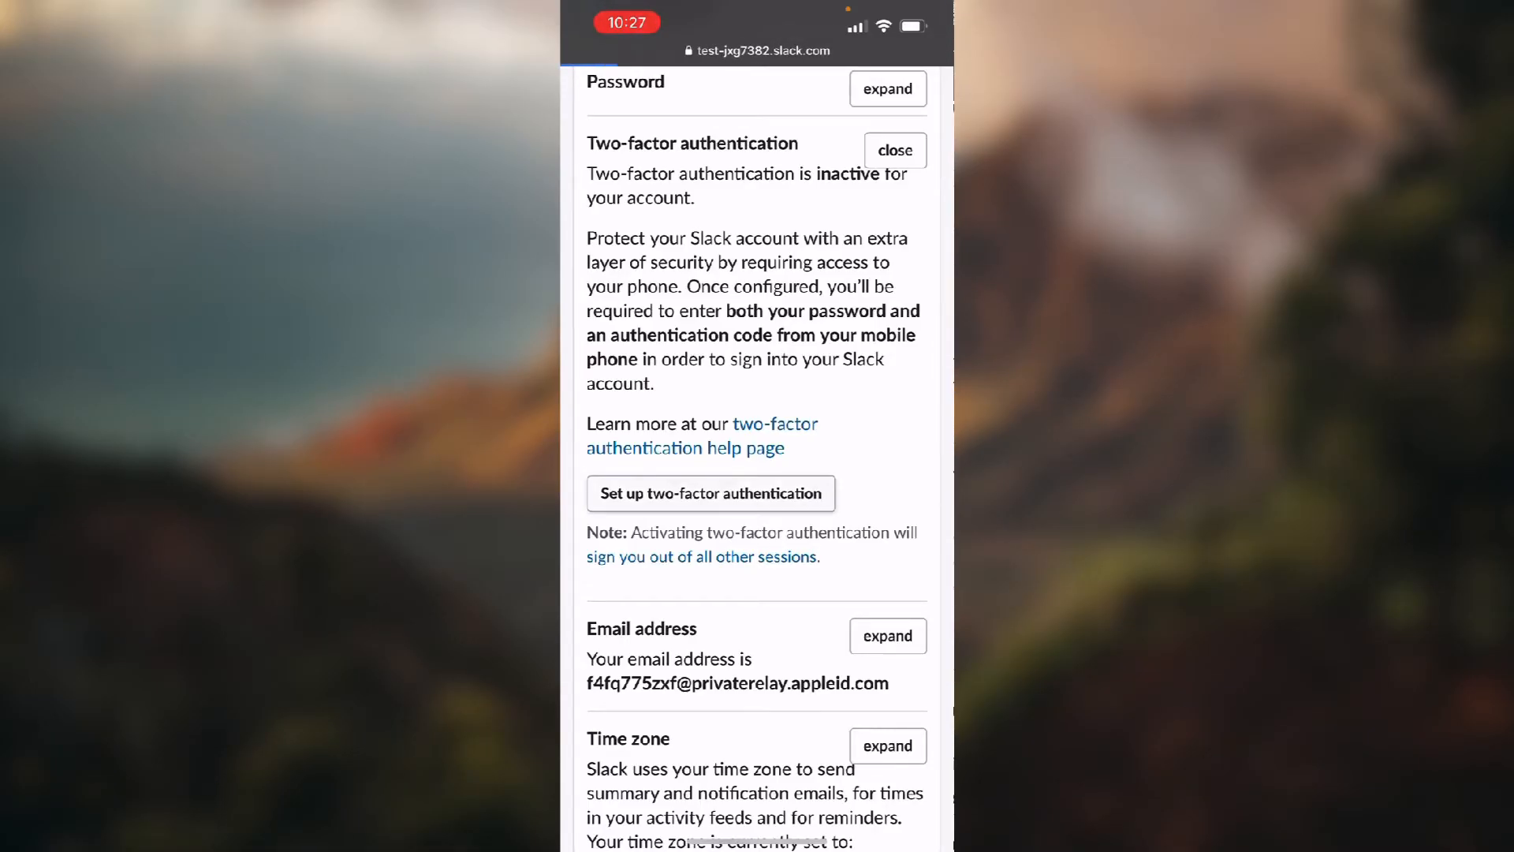
click(710, 492)
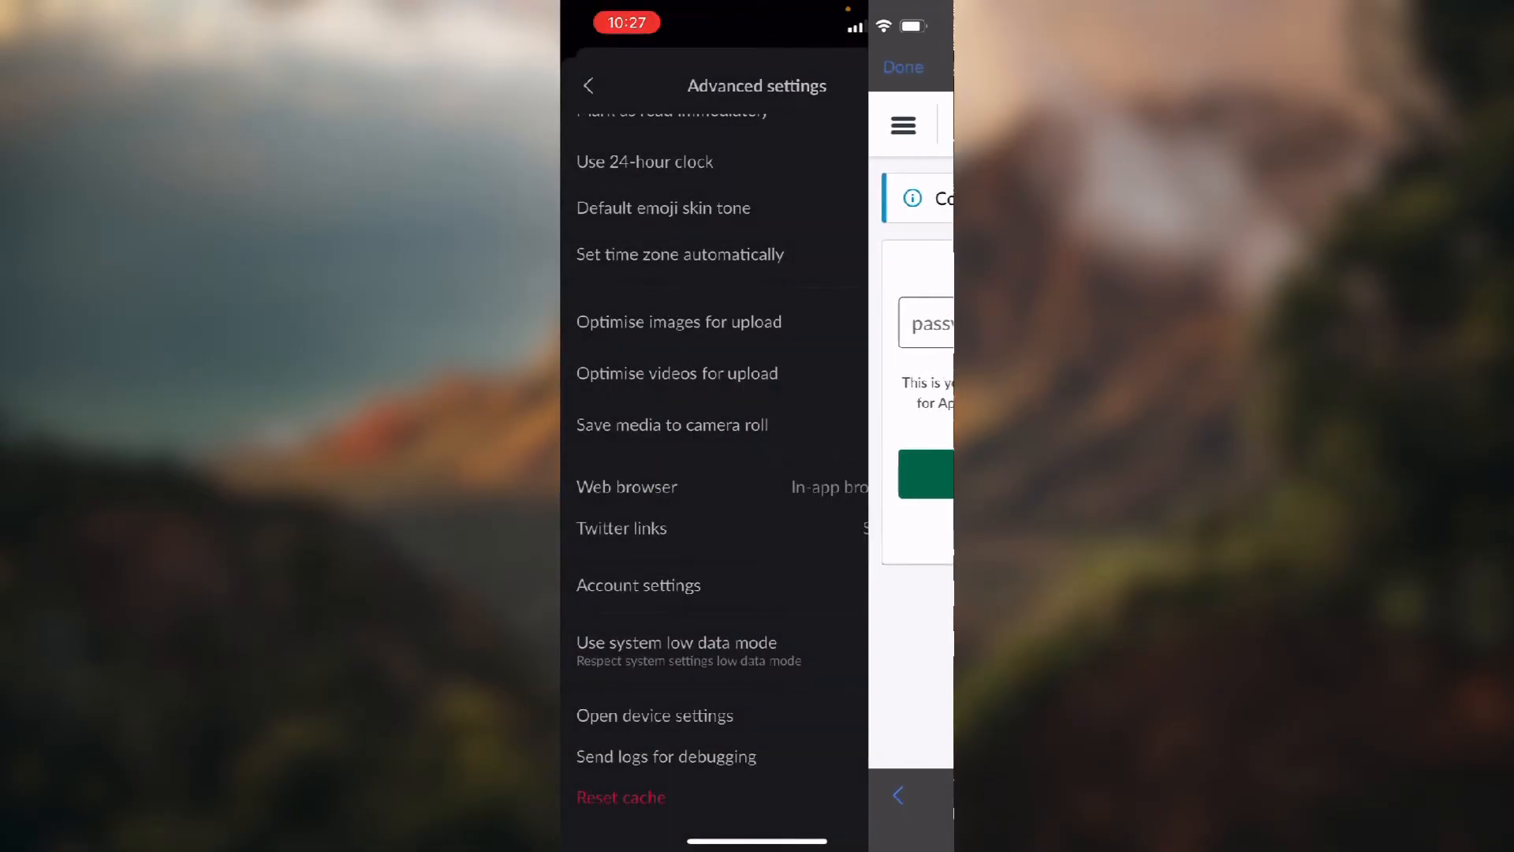
Step: Back out of Advanced settings and close Preferences to the Test workspace home
click(588, 85)
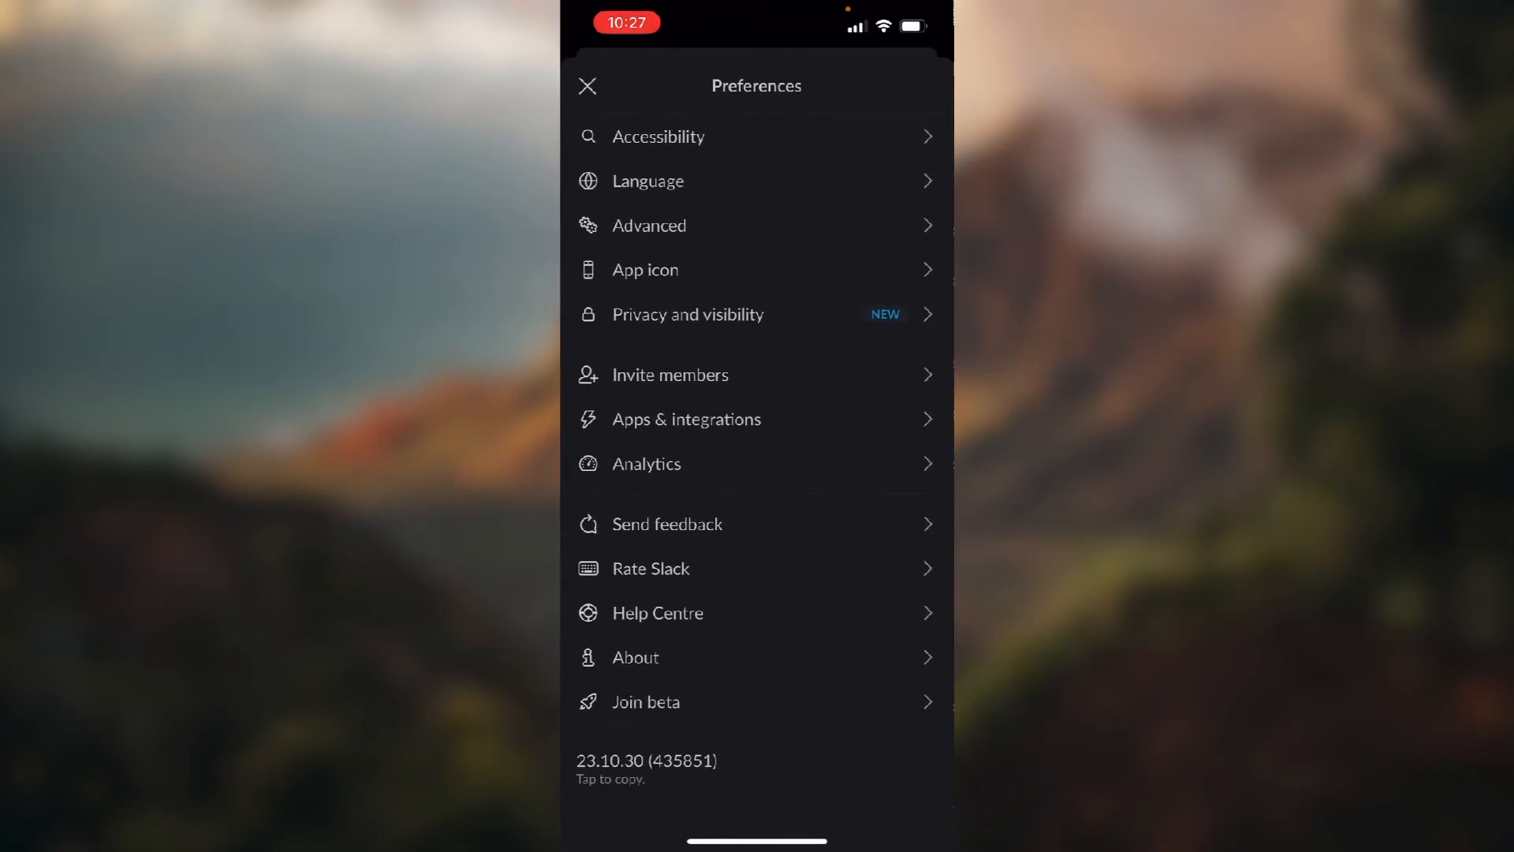
click(586, 86)
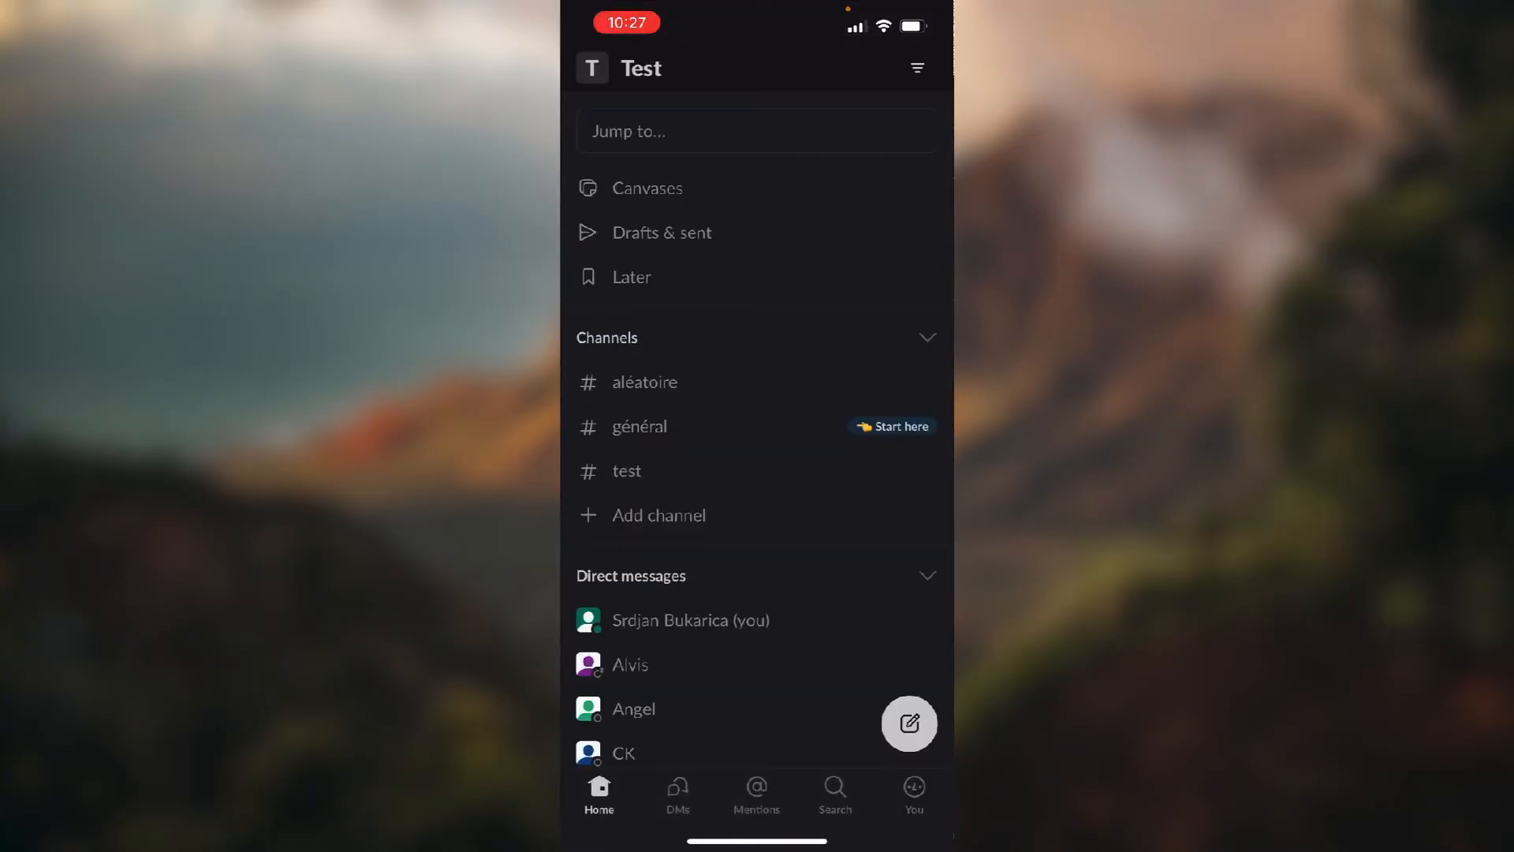